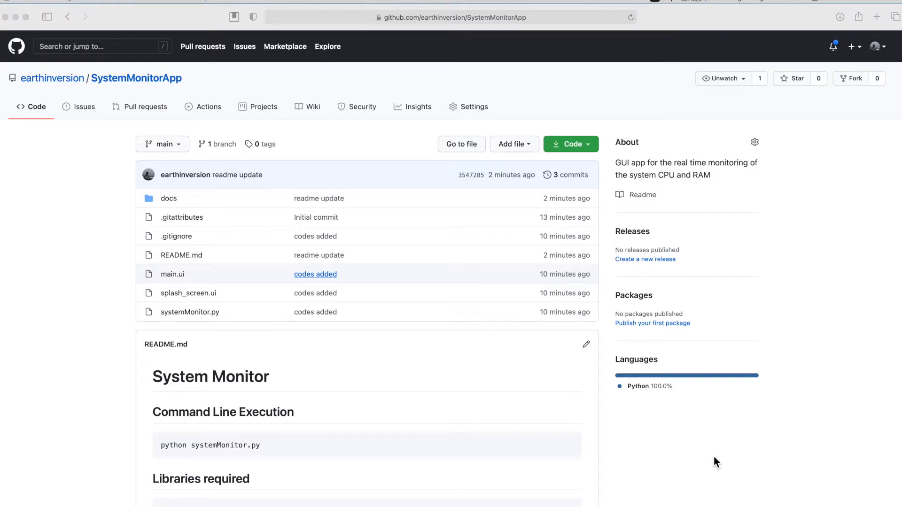
mouse_move(480, 413)
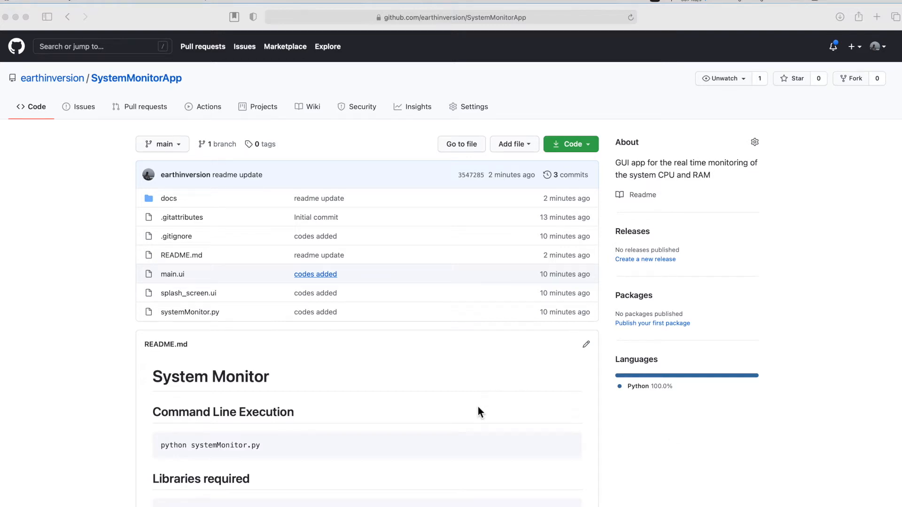
Scroll the README down to the Libraries required section and the app screenshot
scroll("down", 3)
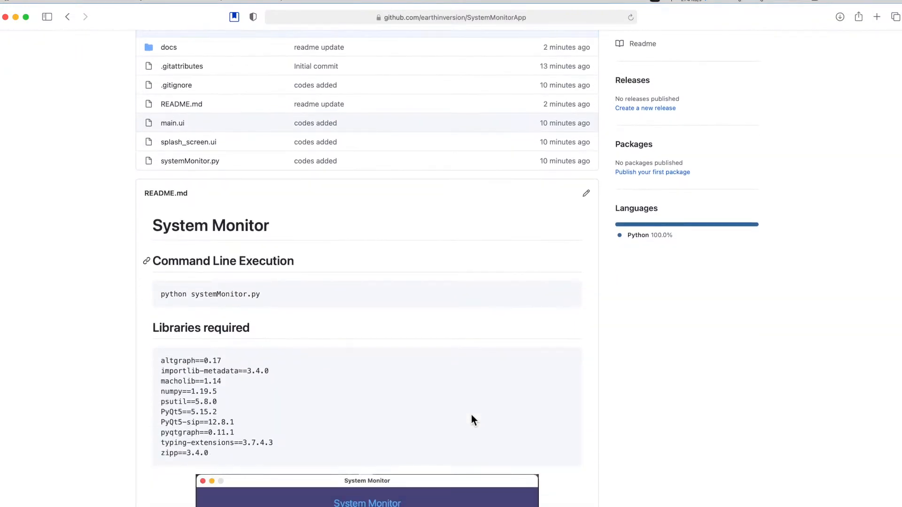
scroll("down", 3)
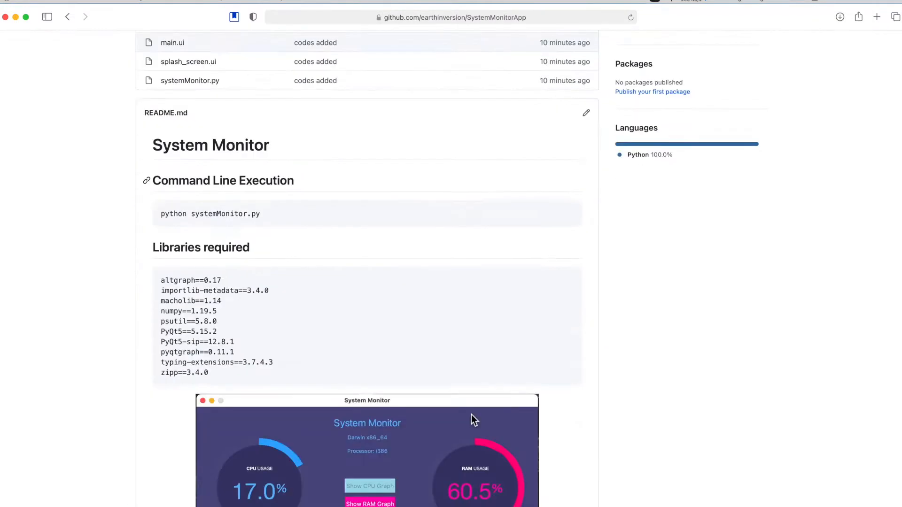
scroll("down", 3)
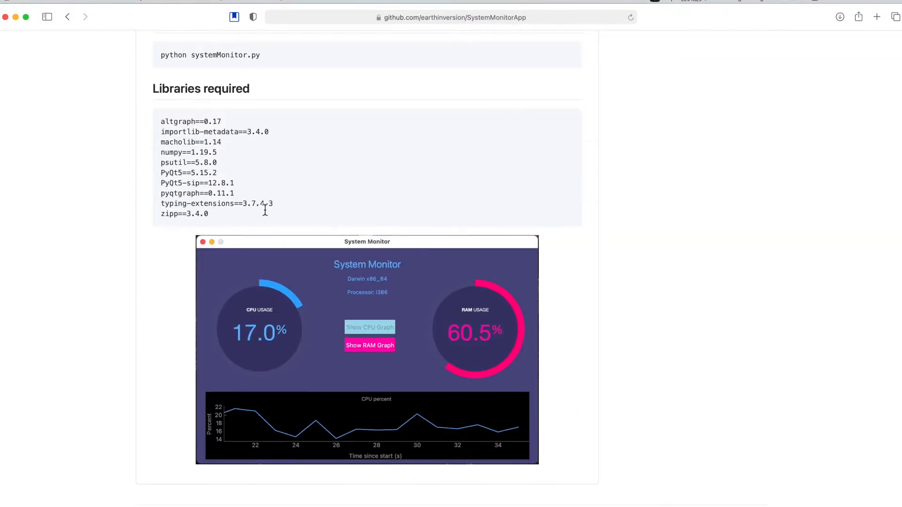
mouse_move(375, 216)
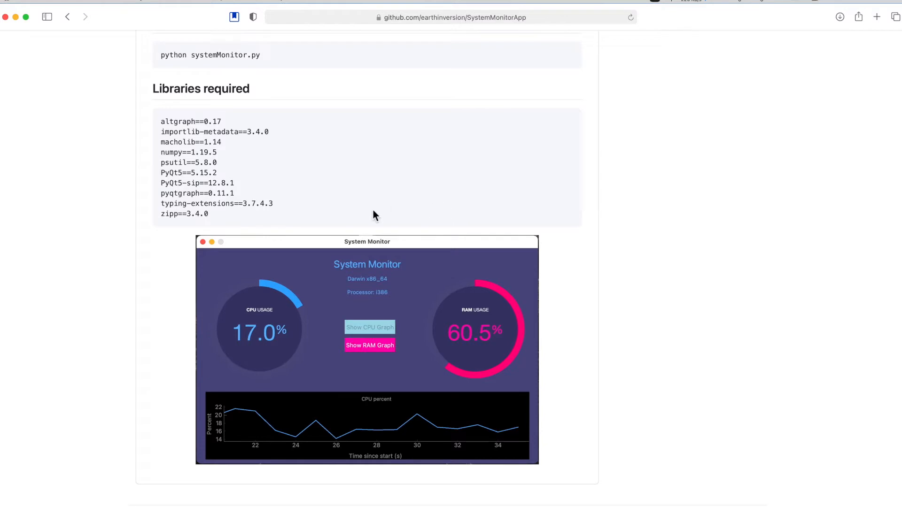
mouse_move(443, 361)
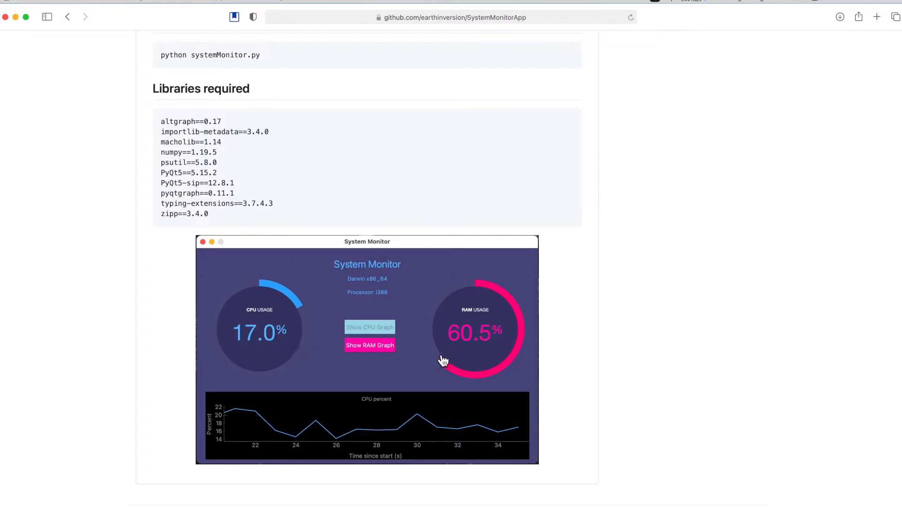
mouse_move(390, 304)
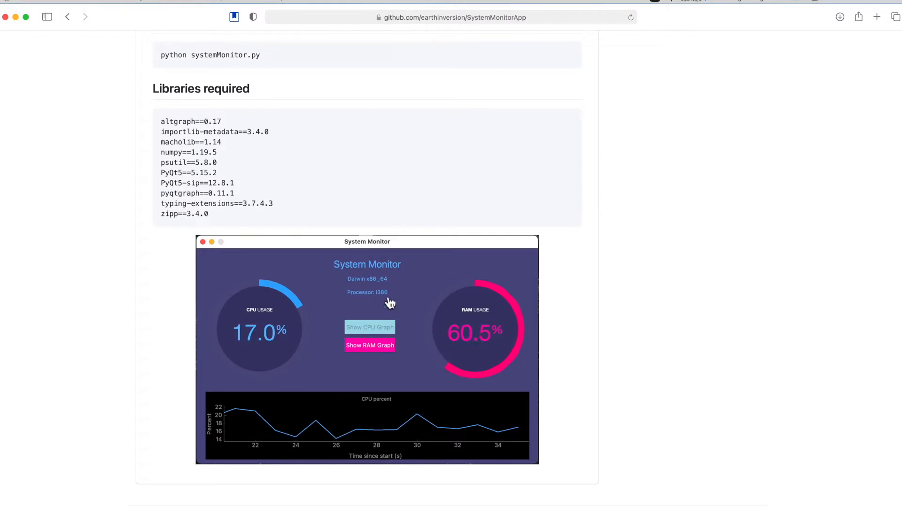
mouse_move(411, 334)
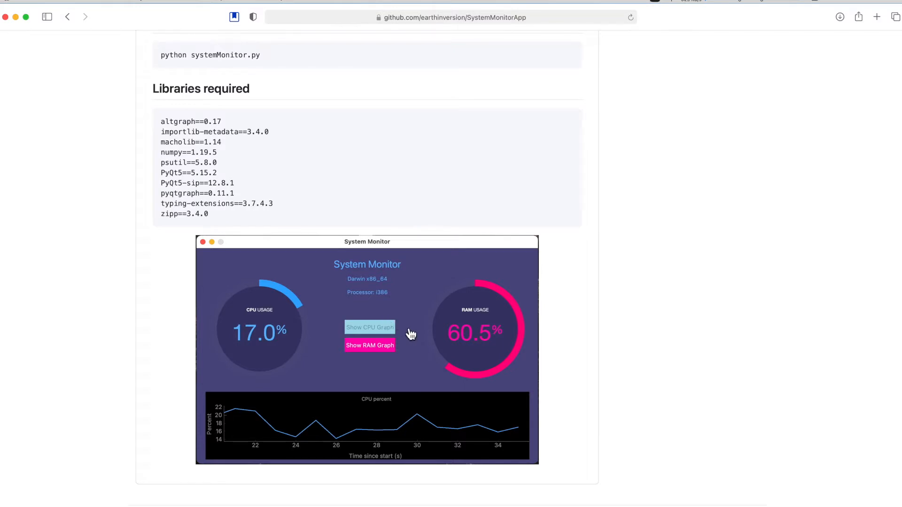
mouse_move(219, 423)
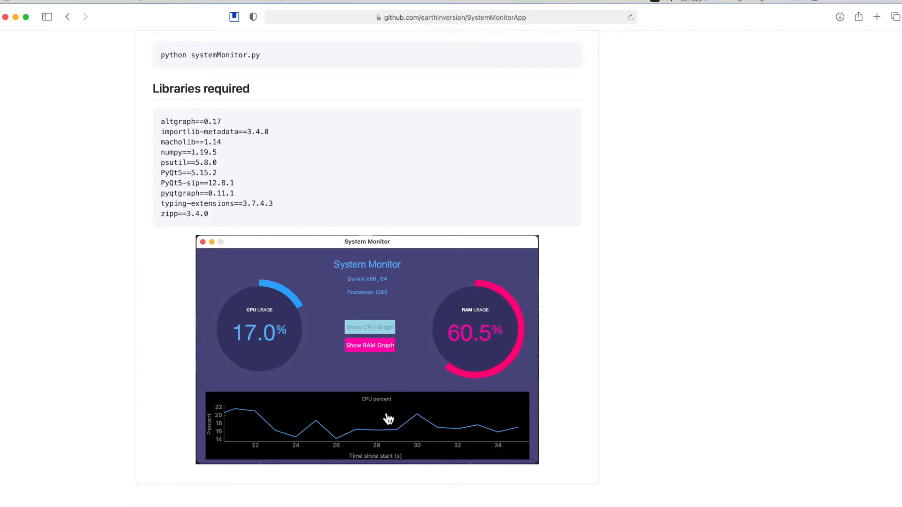
mouse_move(333, 315)
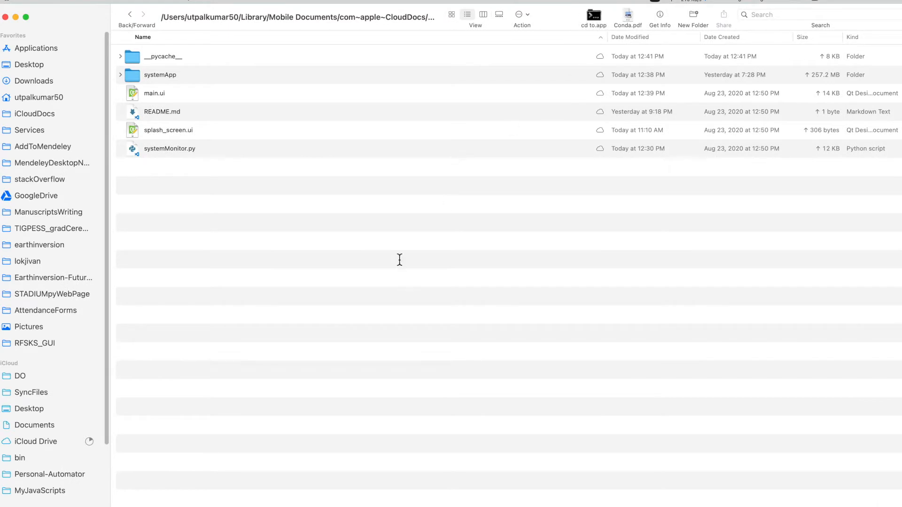
Open a Terminal session at the SystemMonitorApp folder via the 'cd to' toolbar app
left_click(594, 14)
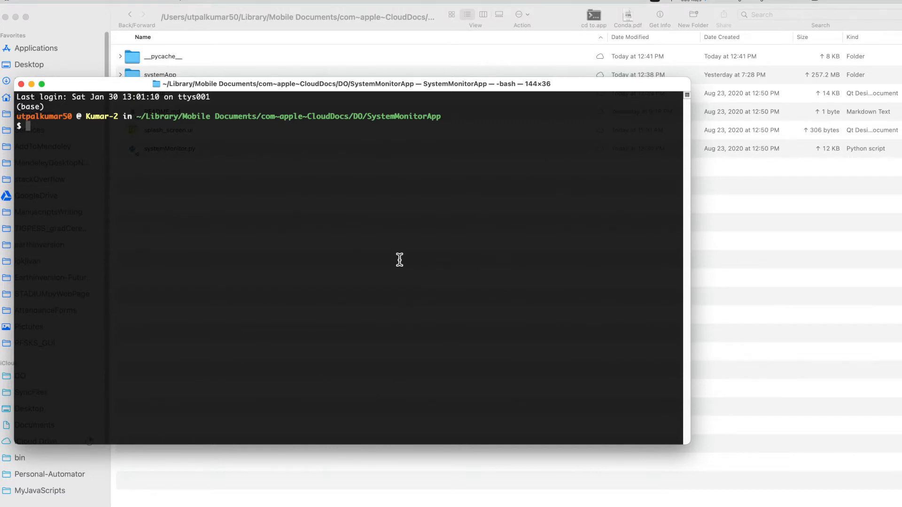
Run 'python -m venv systemApp' to create the systemApp virtual environment
type("python -m")
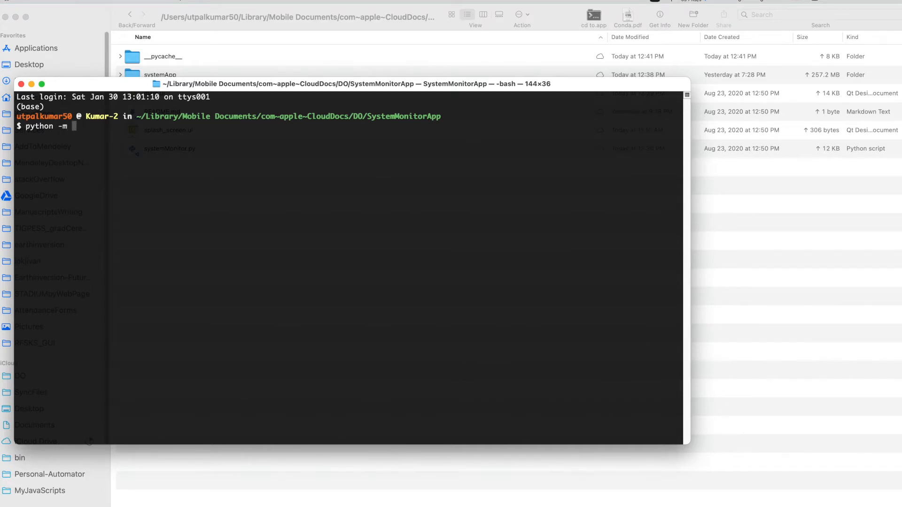
type("venv")
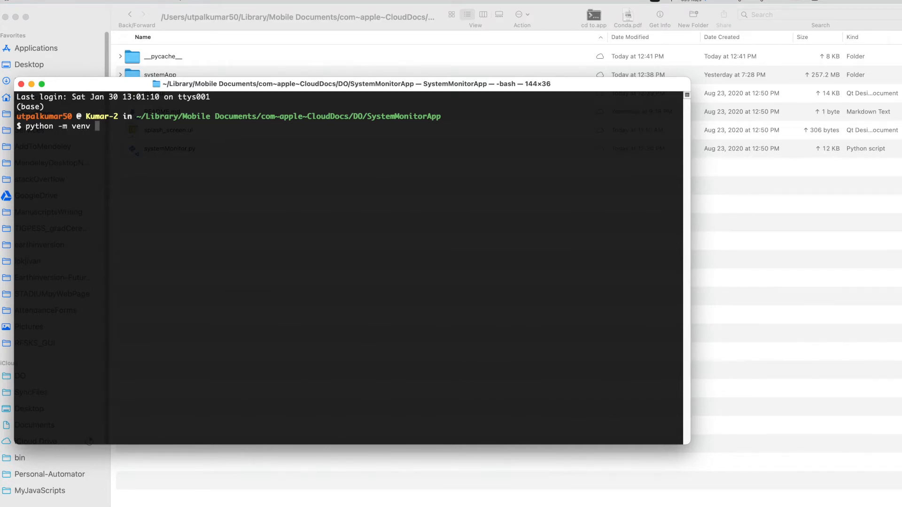
type("systemApp")
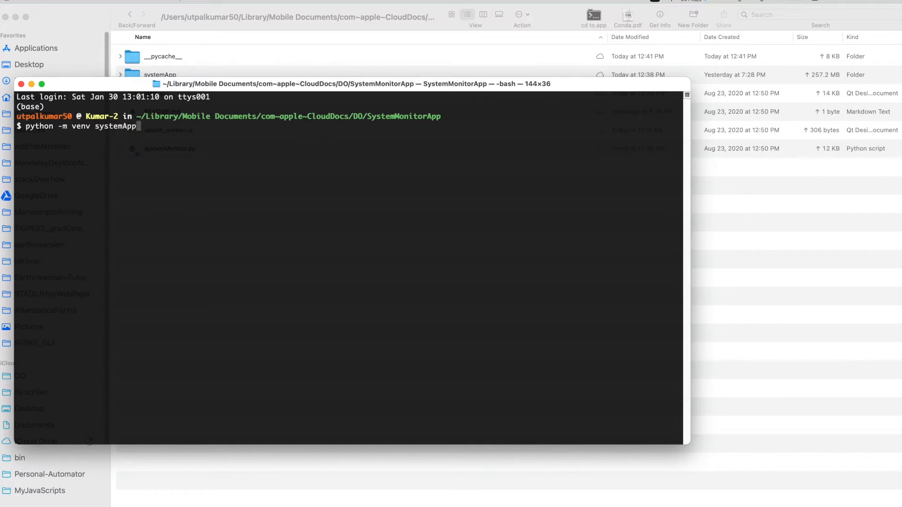
mouse_move(380, 209)
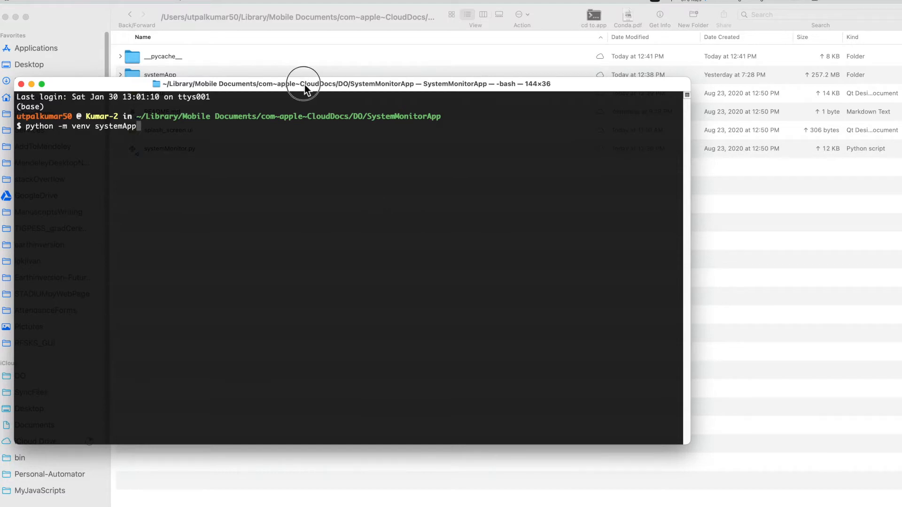
left_click_drag(304, 84, 455, 158)
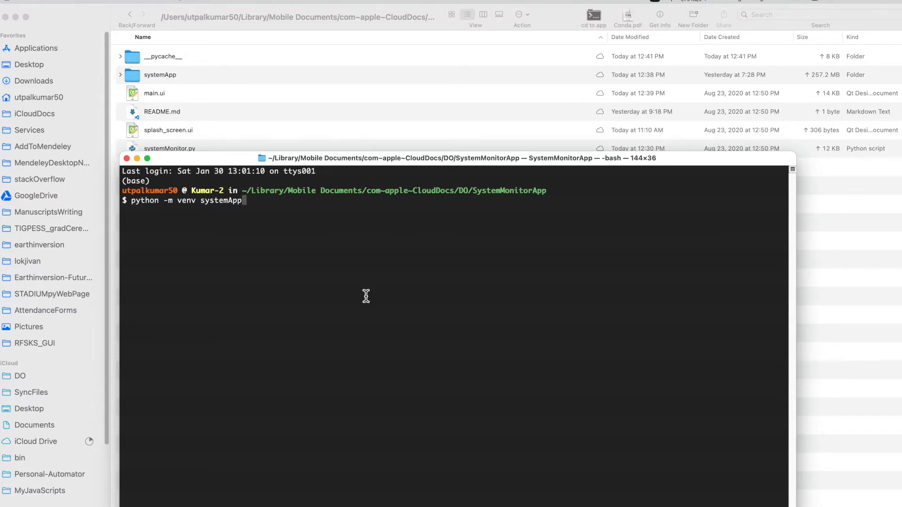
key("Backspace")
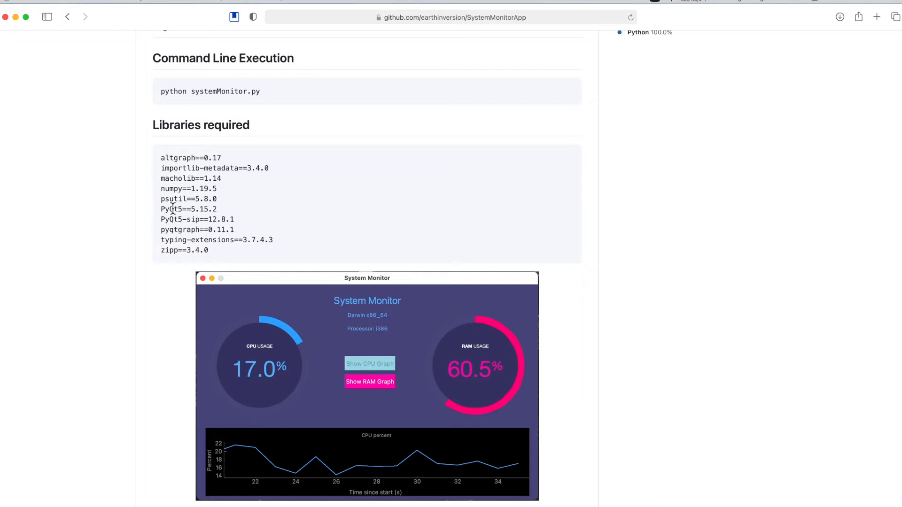
Select PyQt5 and then psutil in the README's Libraries required block
double_click(171, 208)
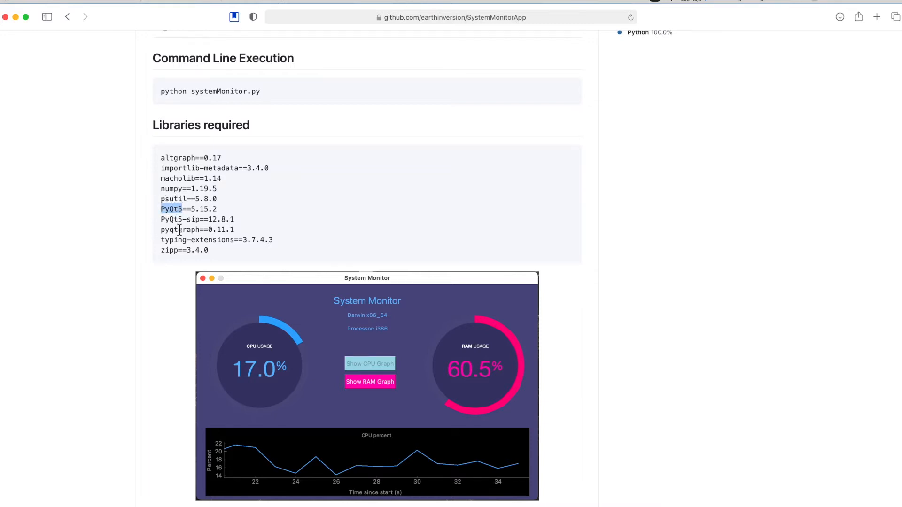
double_click(180, 229)
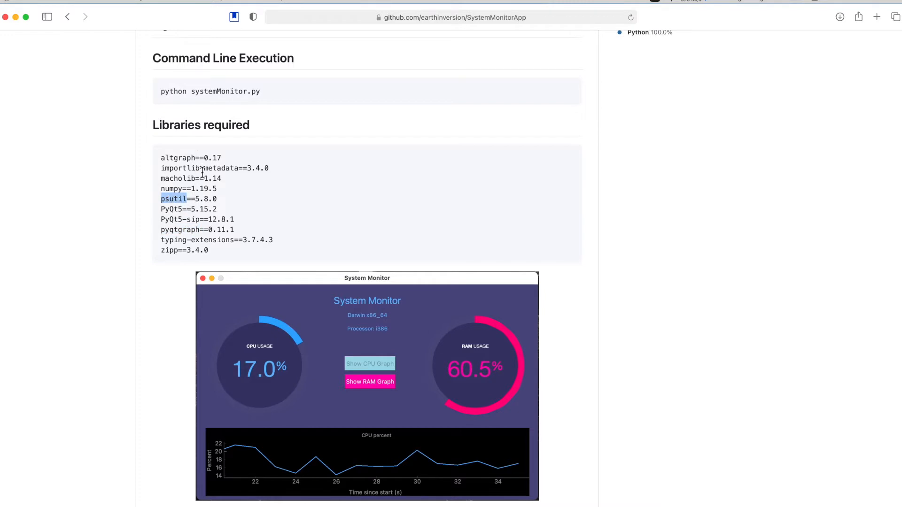
scroll("down", 3)
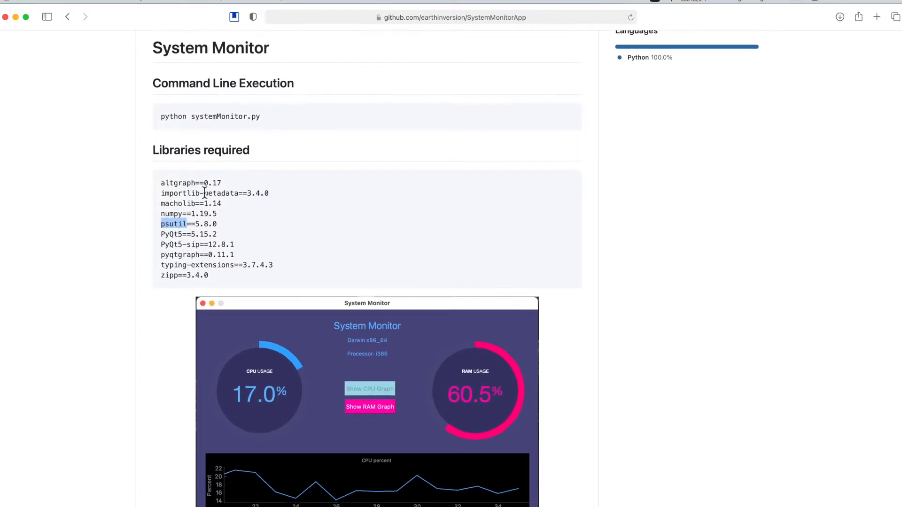
mouse_move(235, 217)
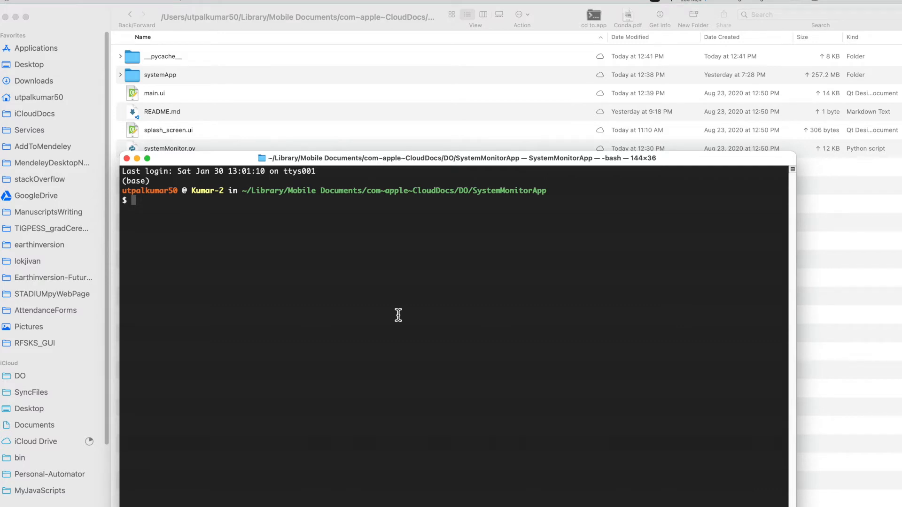
Run 'systemApp/bin/python systemMonitor.py' to start the System Monitor app
type("pytho")
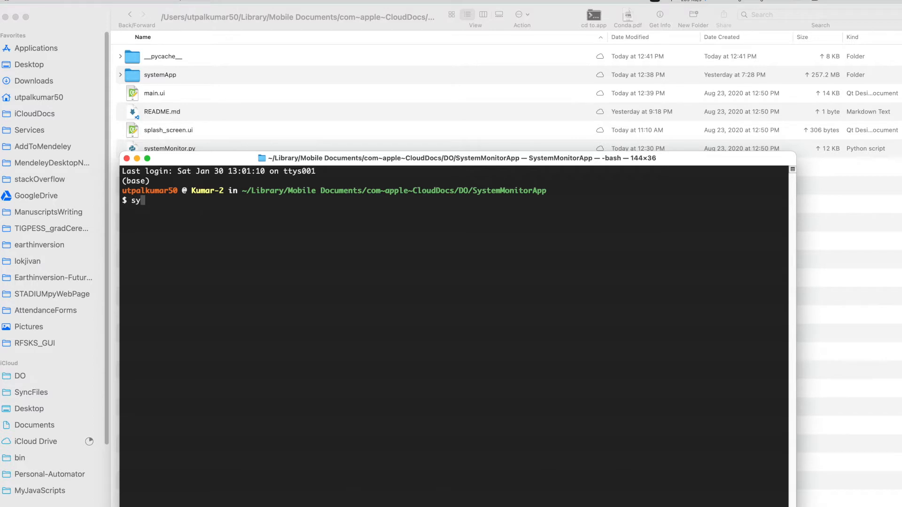
type("t")
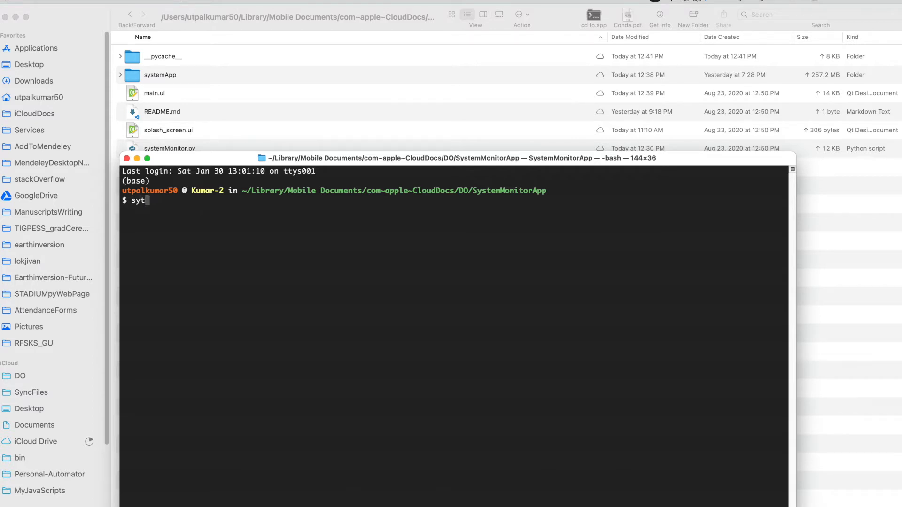
type("em")
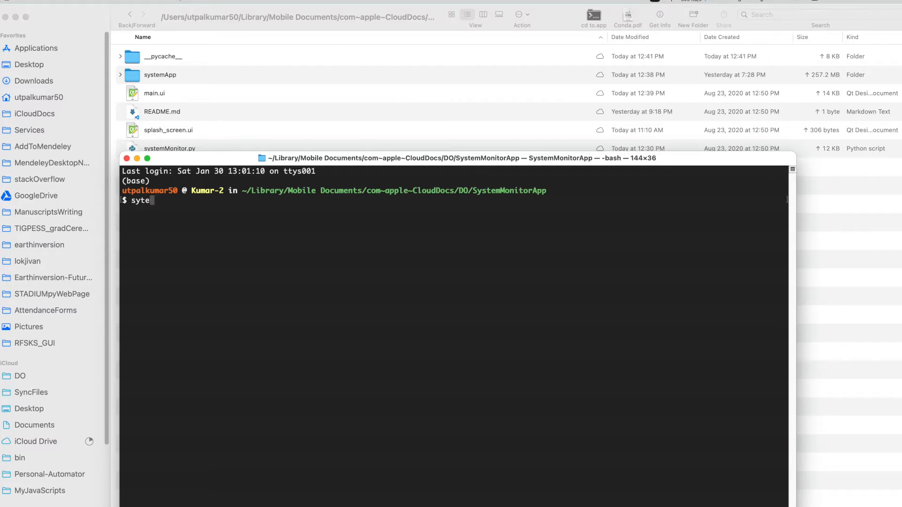
type("system")
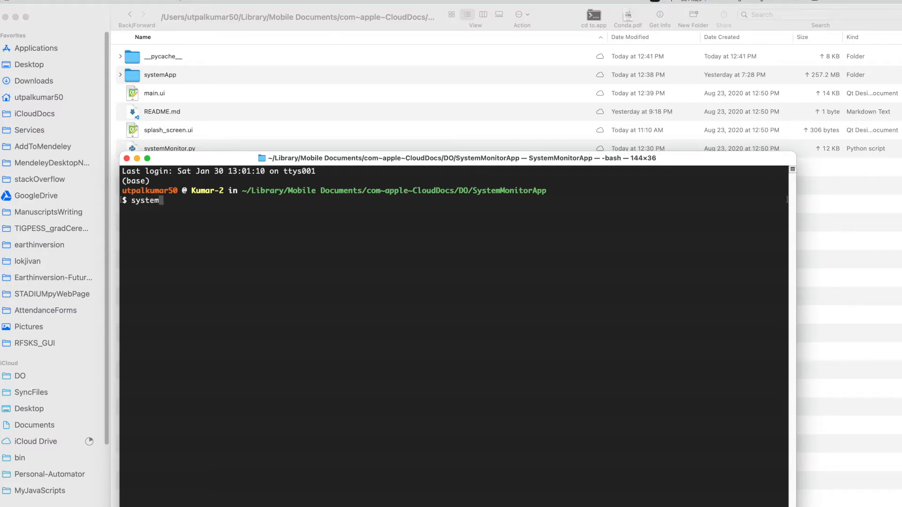
key("Tab")
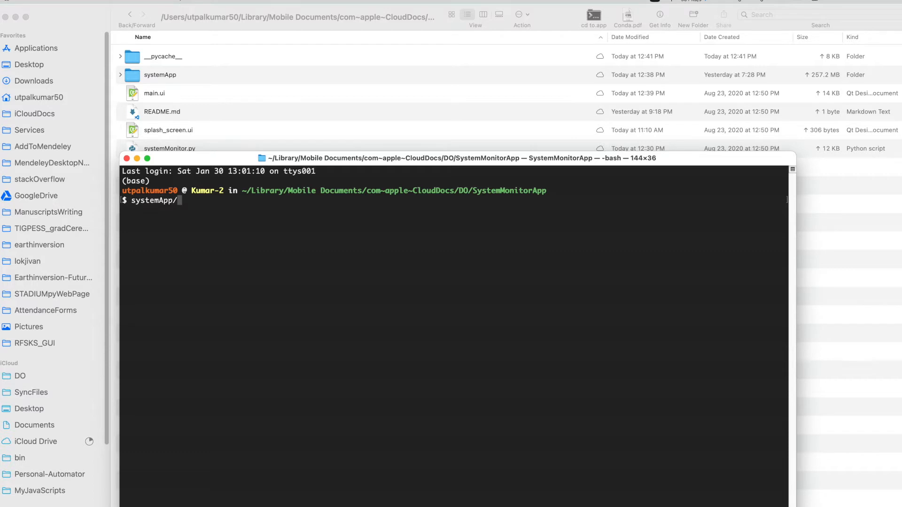
type("bin/python")
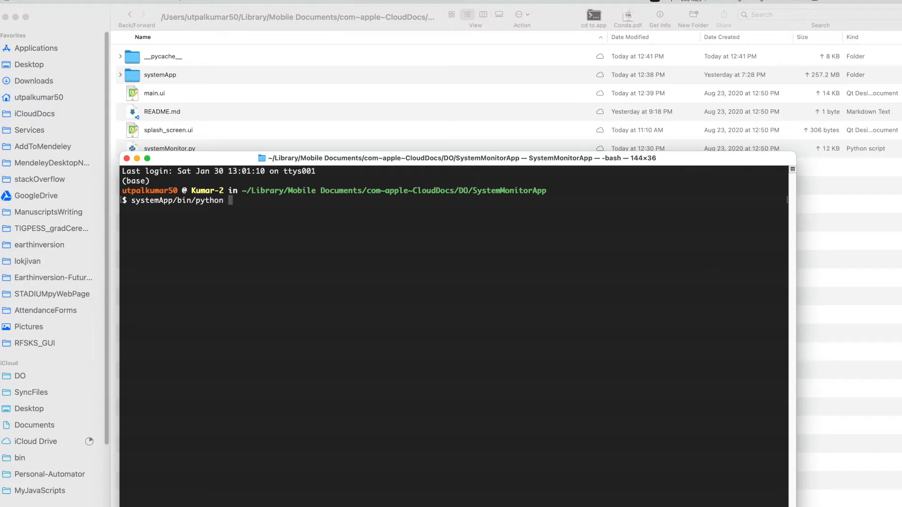
type("systemM")
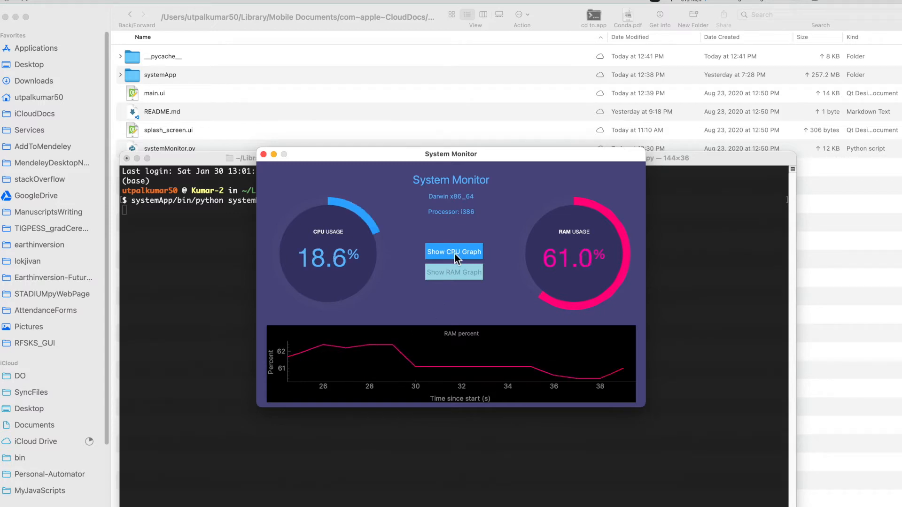
Switch the live graph to CPU percent with the Show CPU Graph button
left_click(453, 272)
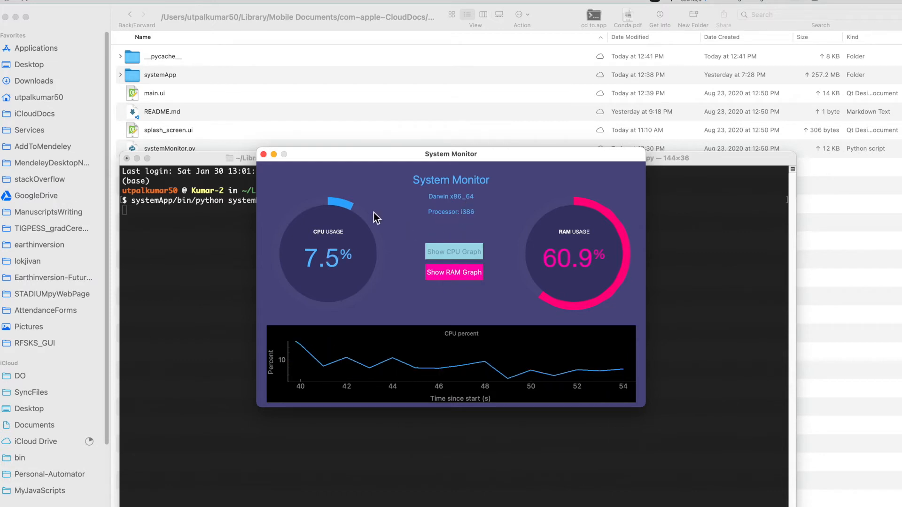
mouse_move(268, 170)
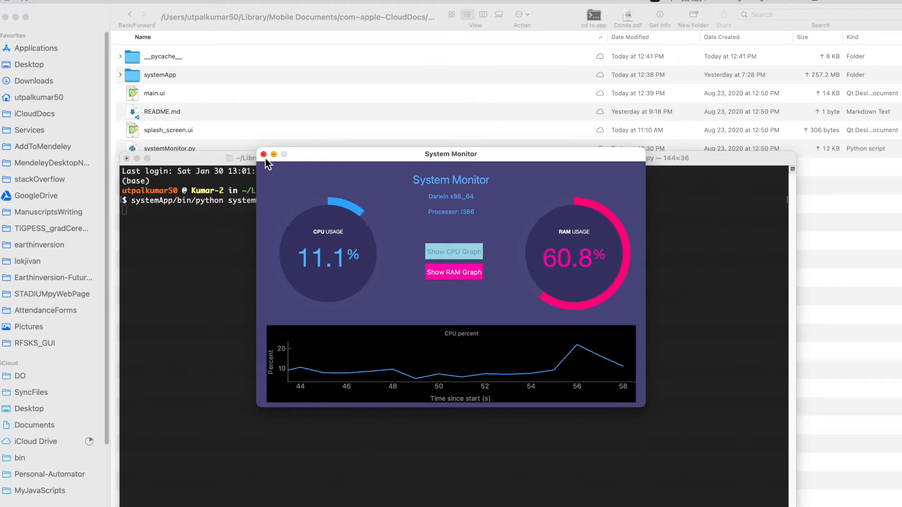
Run 'code systemMonitor.py' to open the source file in Visual Studio Code
left_click(263, 154)
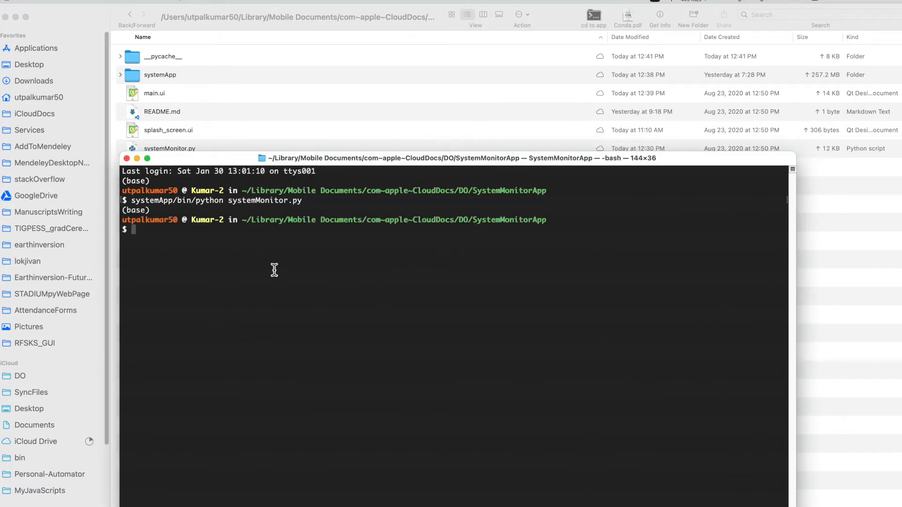
type("code")
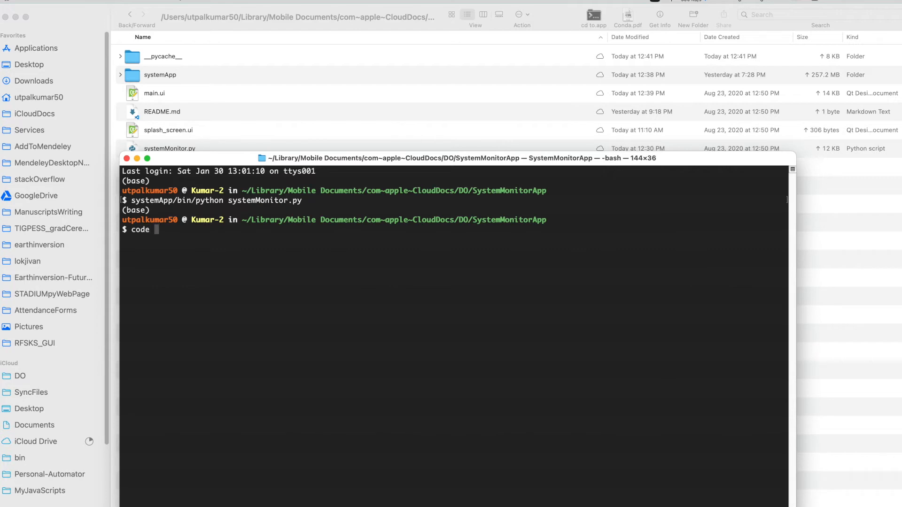
type("system")
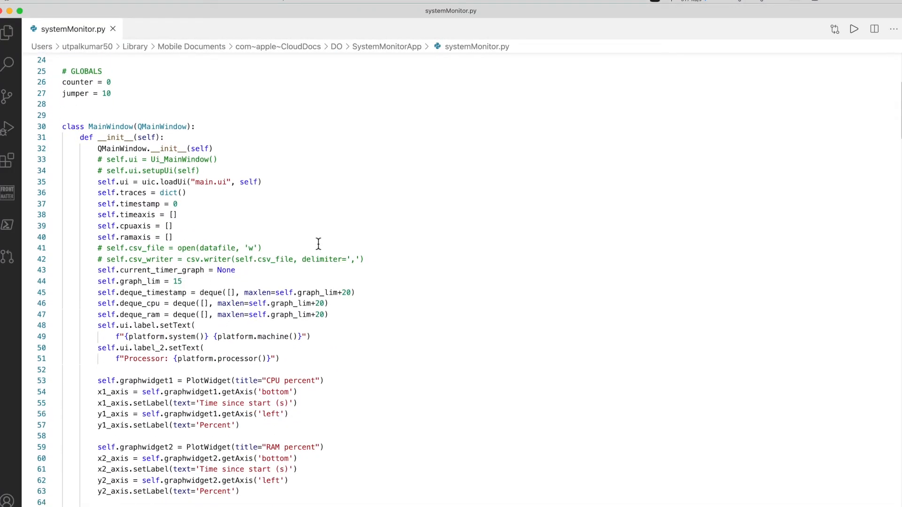
scroll("down", 3)
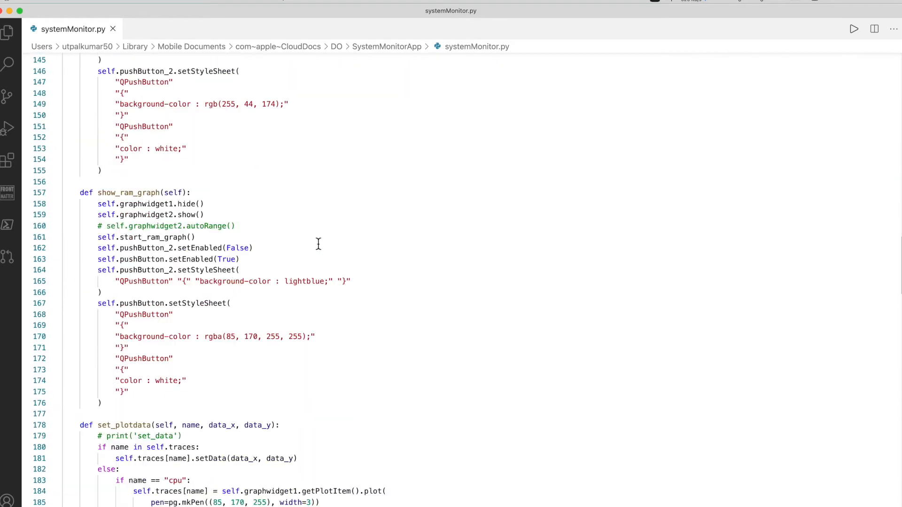
scroll("down", 3)
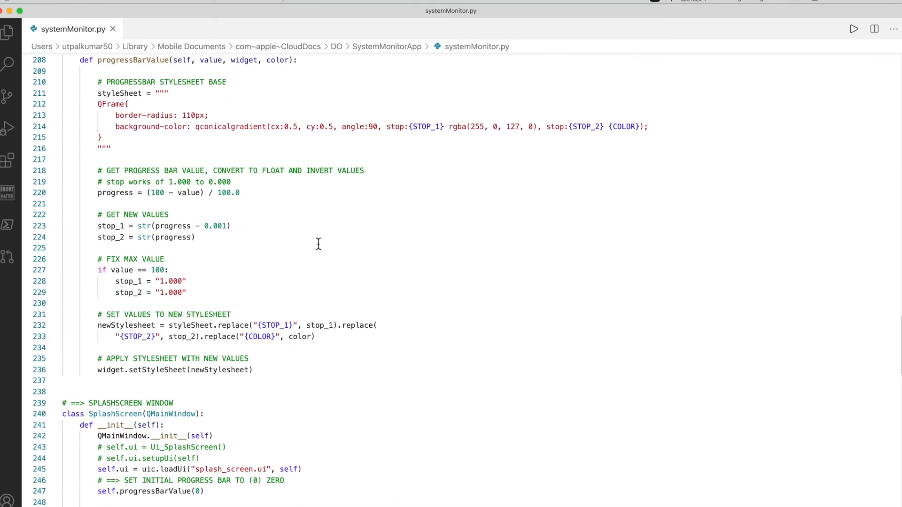
scroll("down", 3)
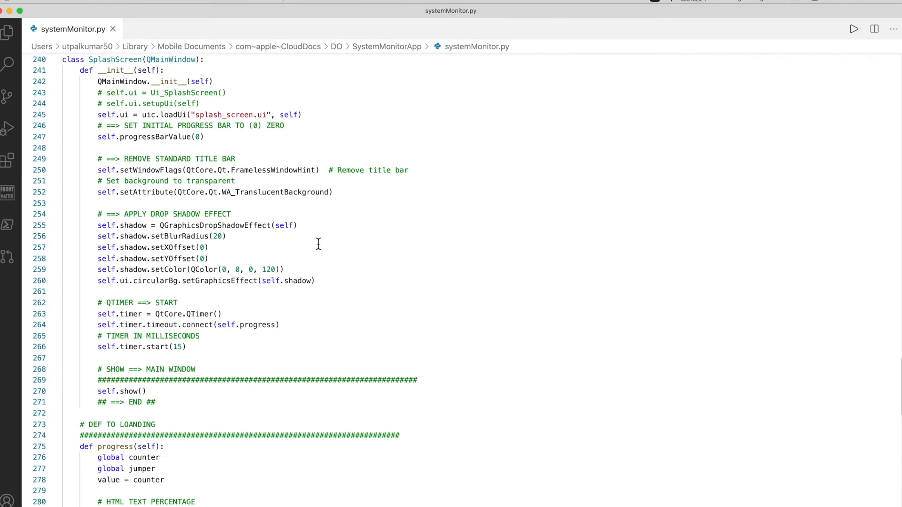
scroll("down", 3)
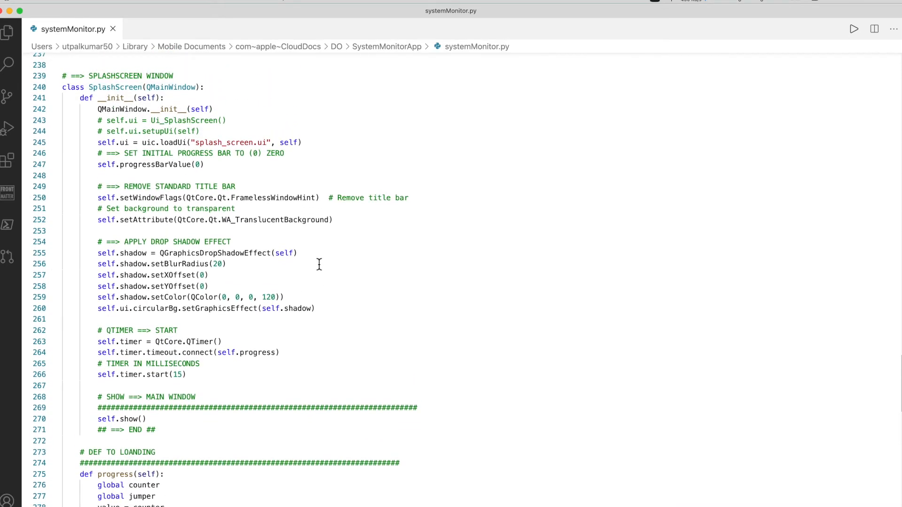
scroll("up", 3)
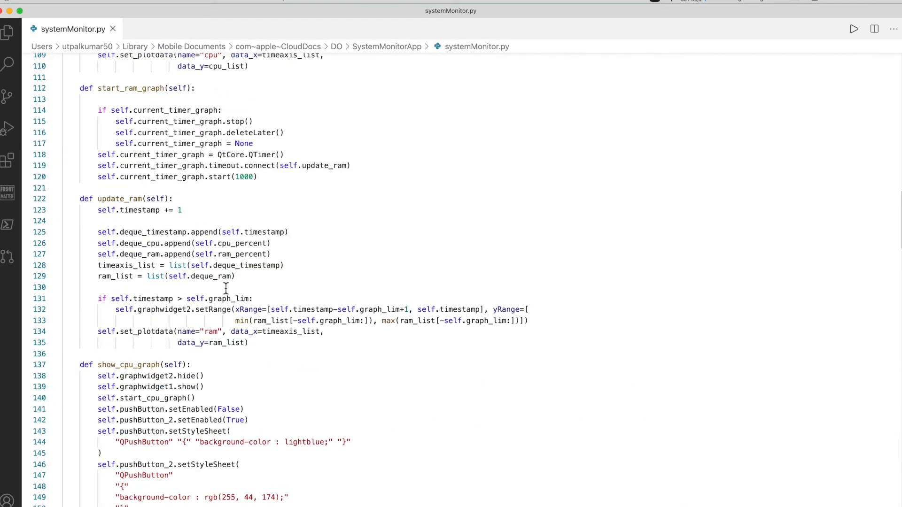
scroll("down", 3)
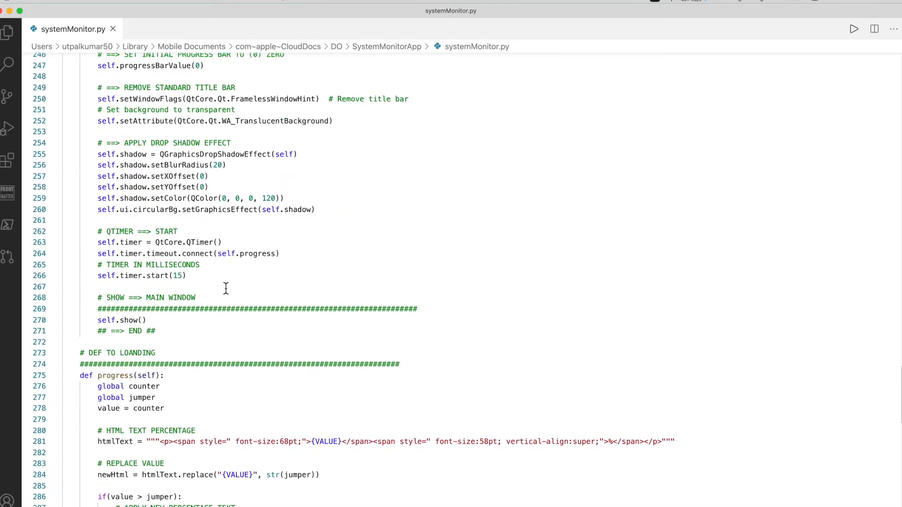
scroll("up", 3)
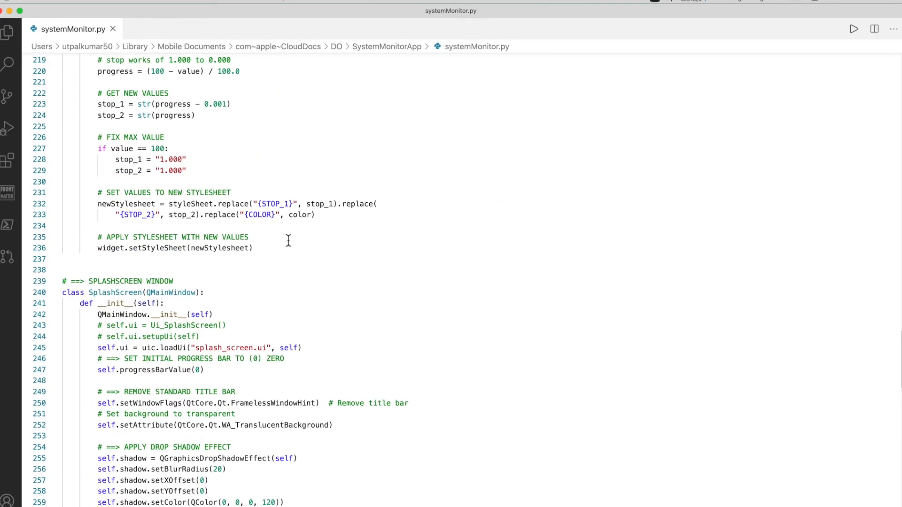
scroll("up", 3)
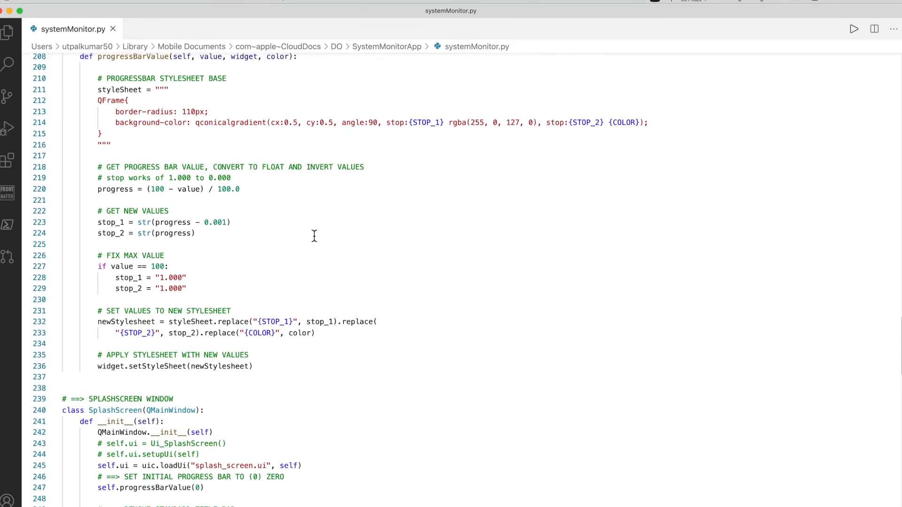
scroll("up", 3)
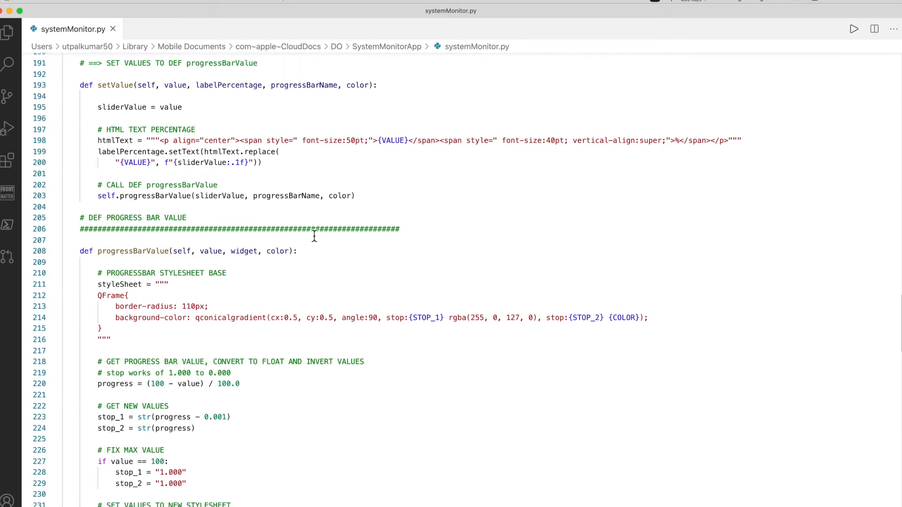
scroll("up", 3)
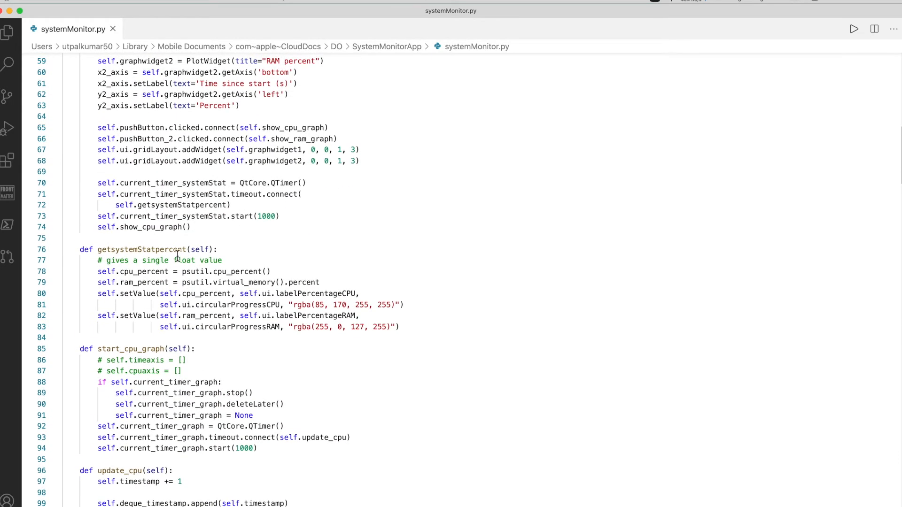
double_click(240, 272)
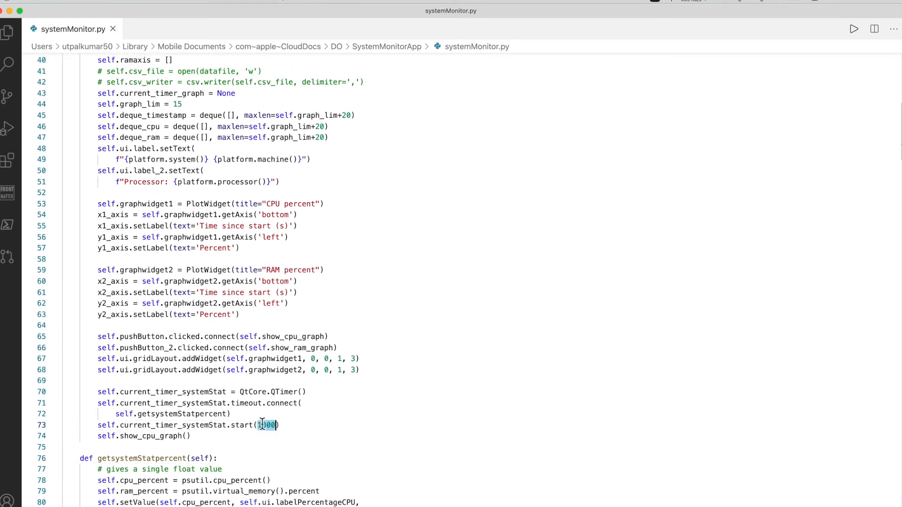
scroll("down", 3)
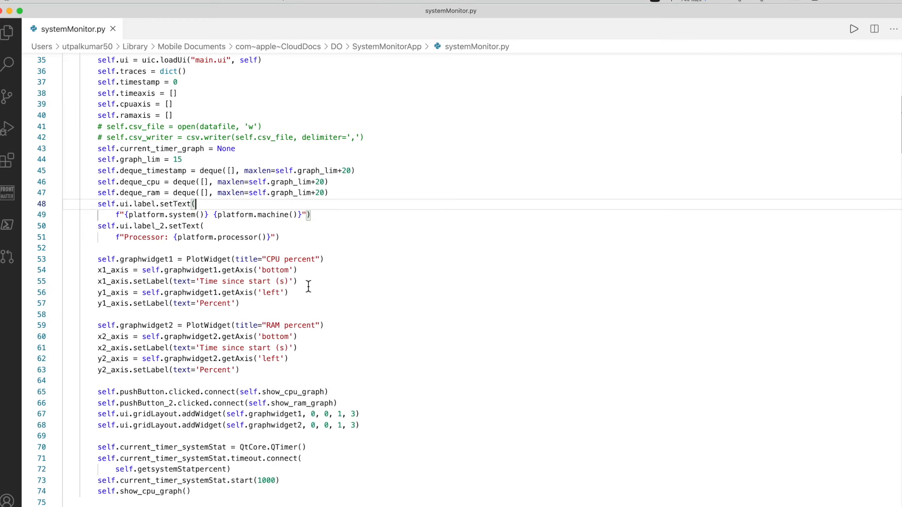
scroll("down", 3)
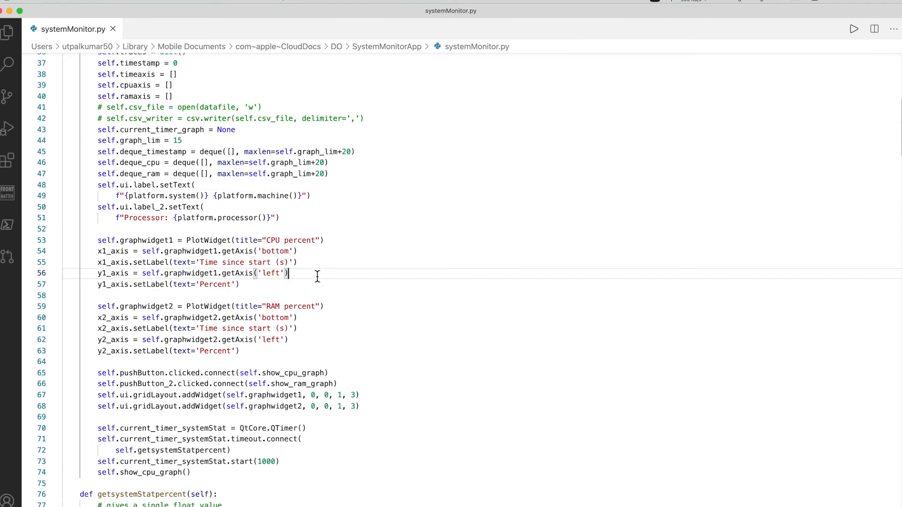
scroll("down", 3)
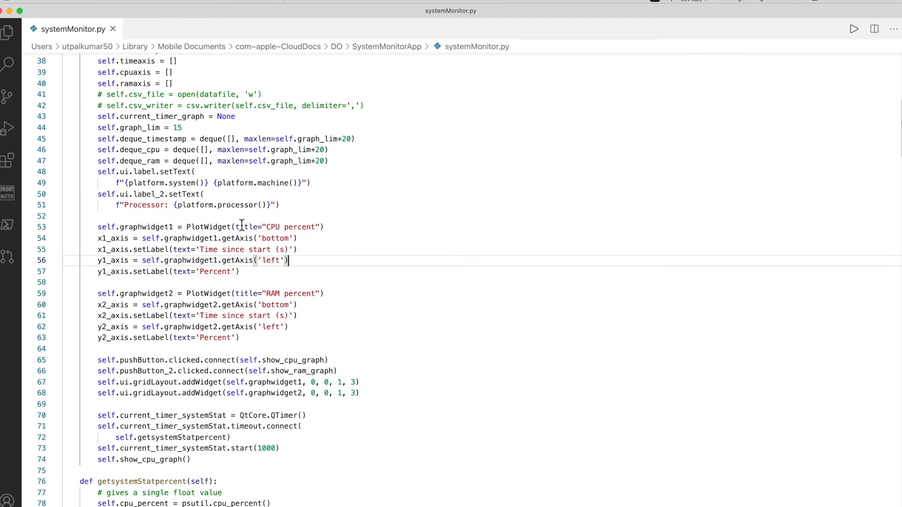
scroll("down", 3)
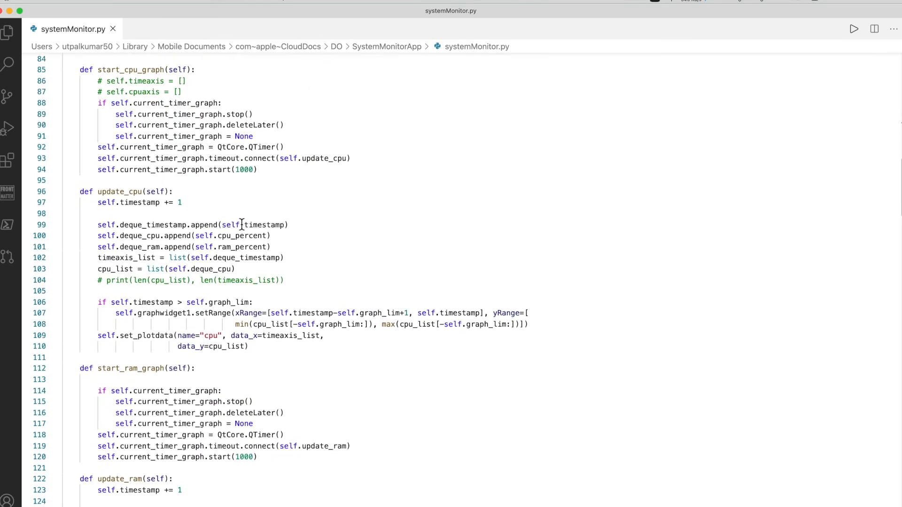
scroll("down", 3)
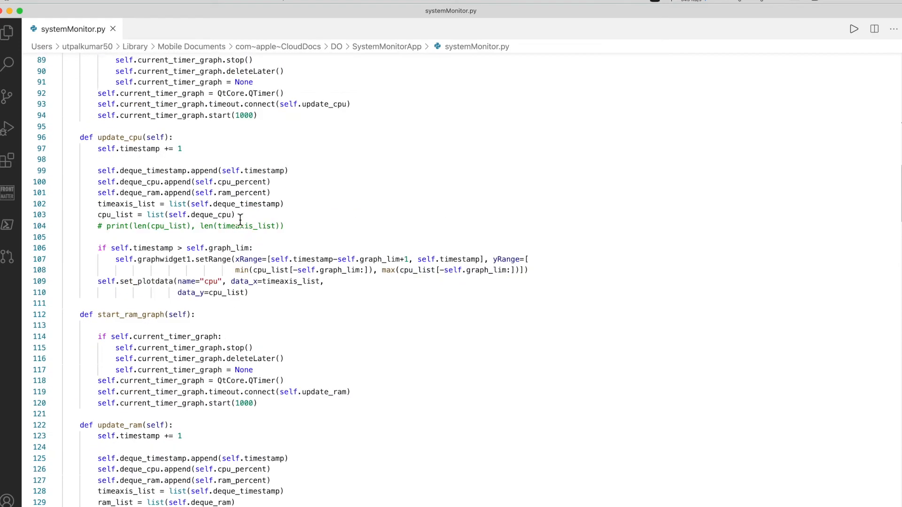
scroll("down", 3)
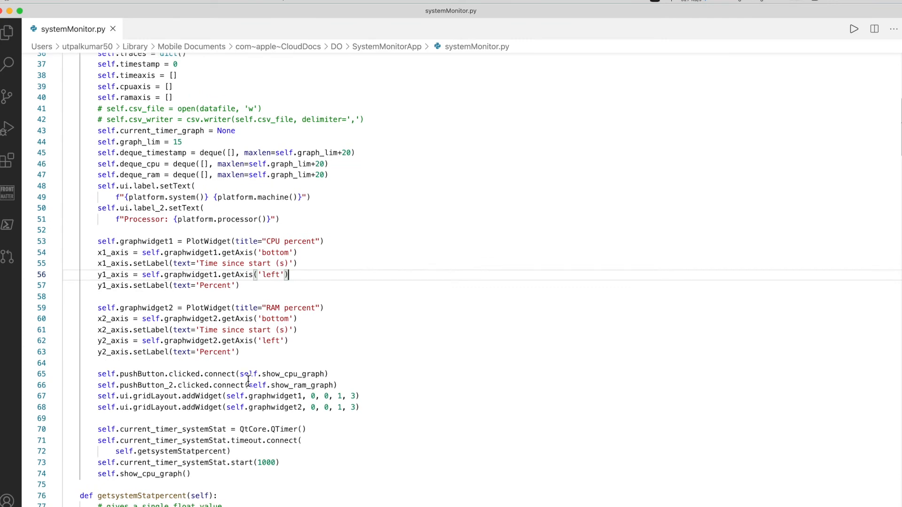
scroll("up", 3)
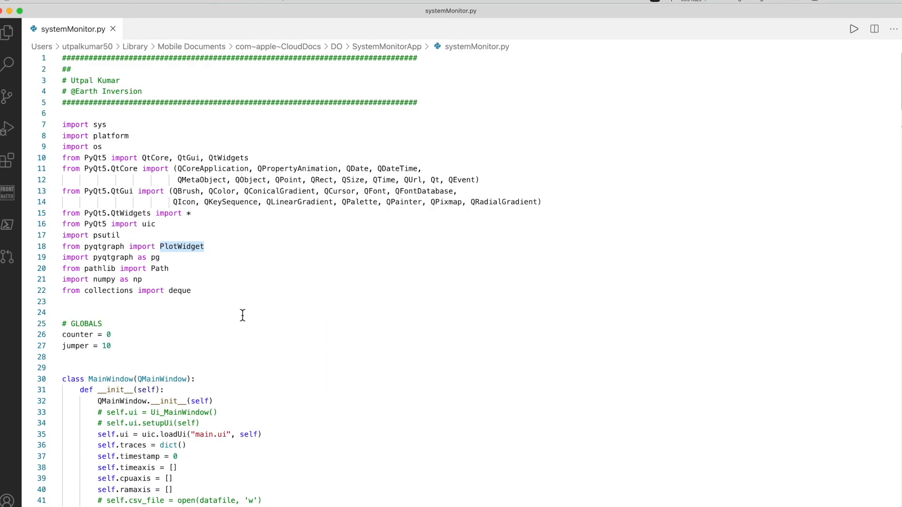
scroll("down", 3)
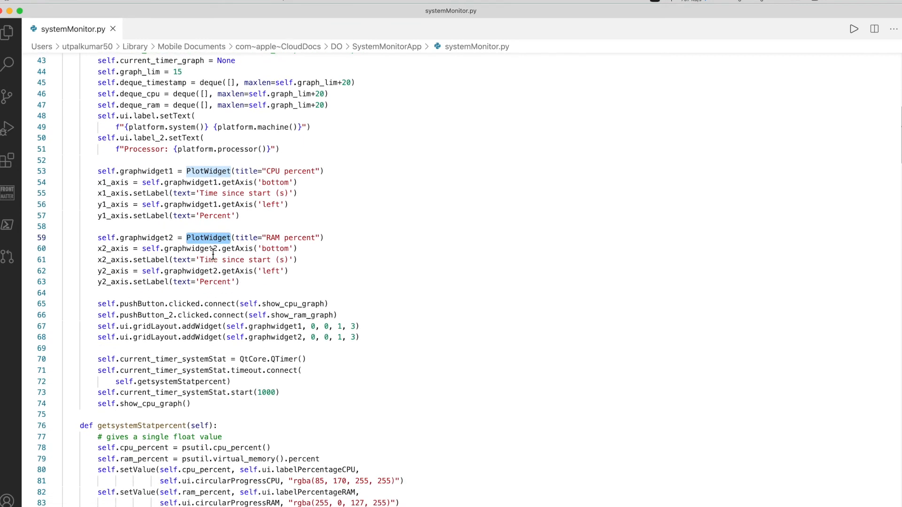
scroll("down", 3)
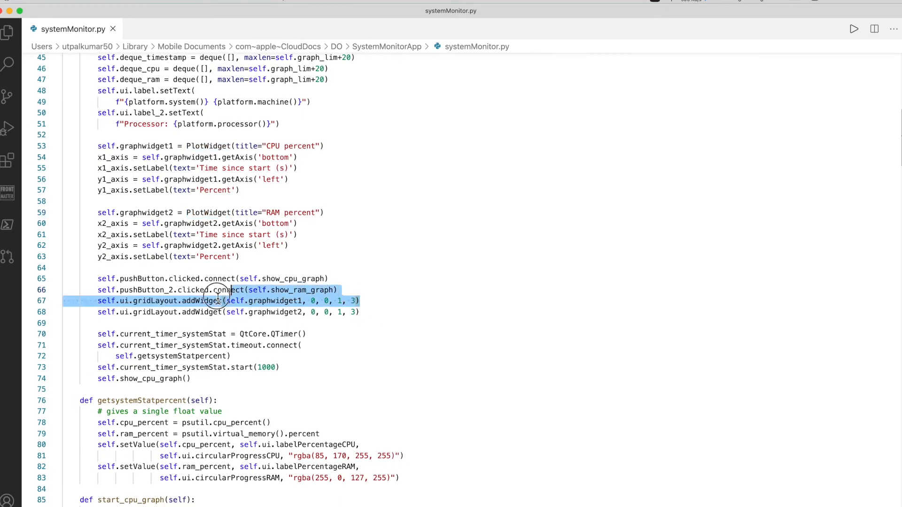
left_click(279, 345)
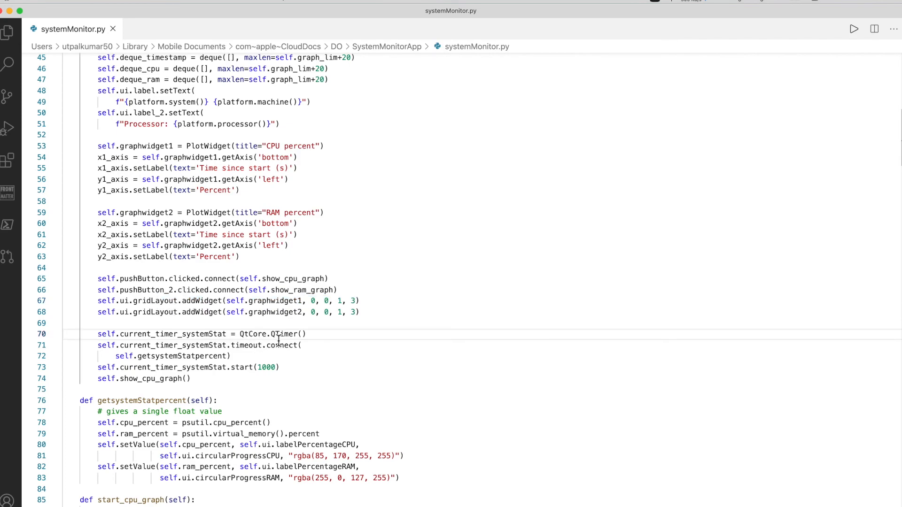
scroll("down", 3)
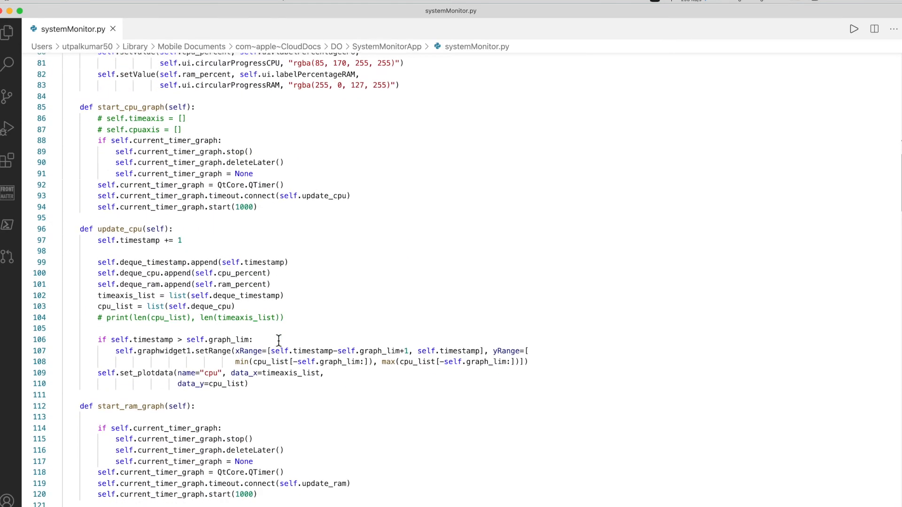
scroll("down", 3)
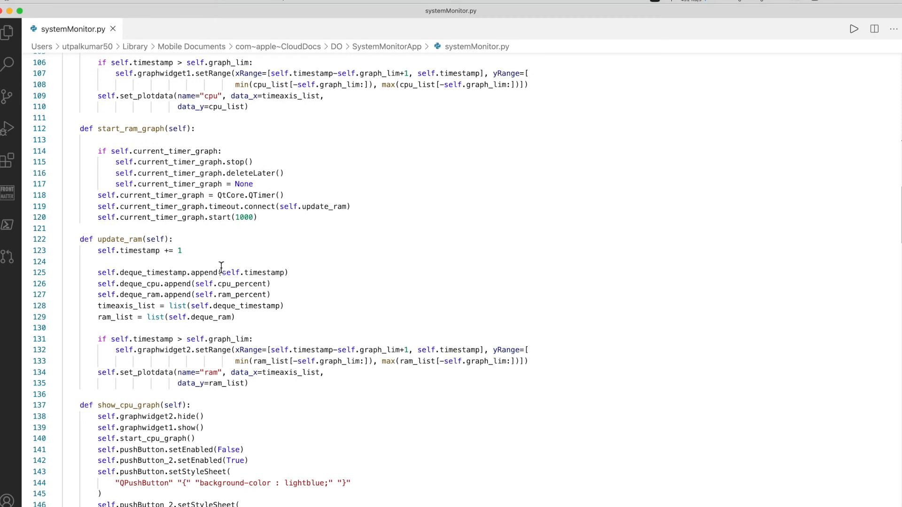
scroll("down", 3)
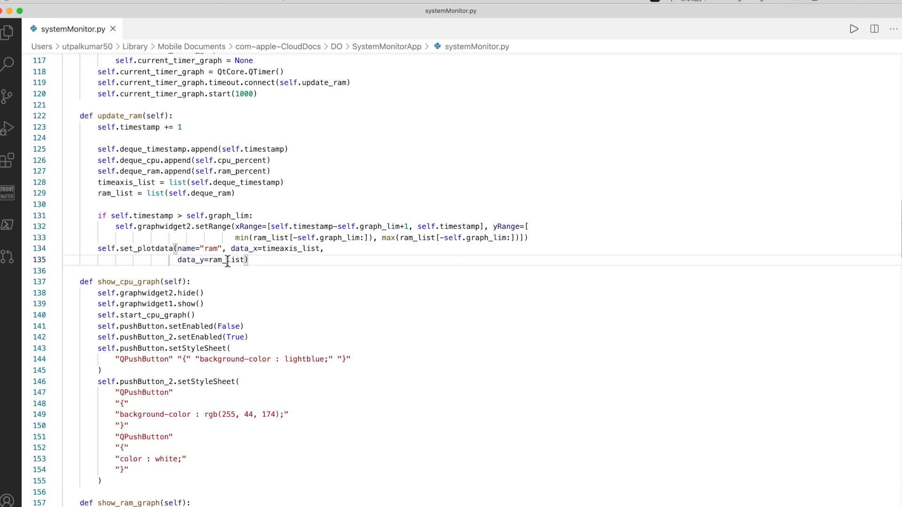
scroll("down", 3)
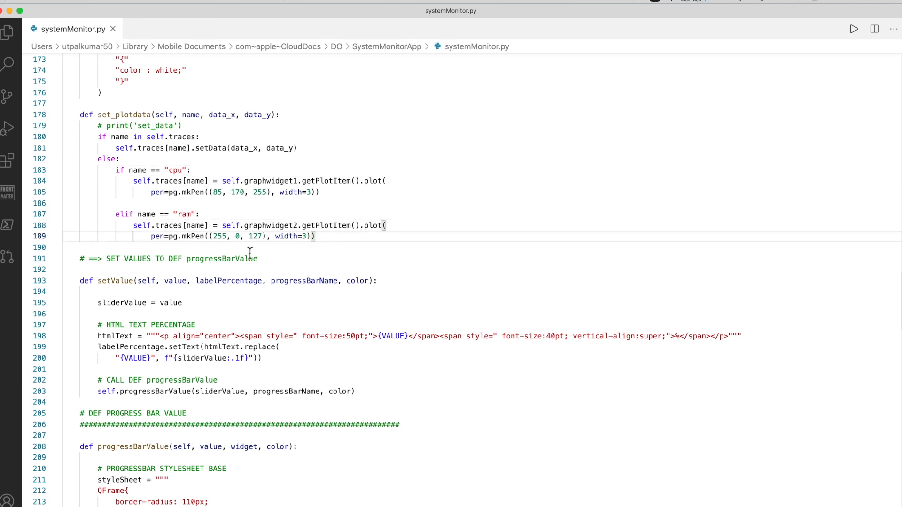
scroll("down", 3)
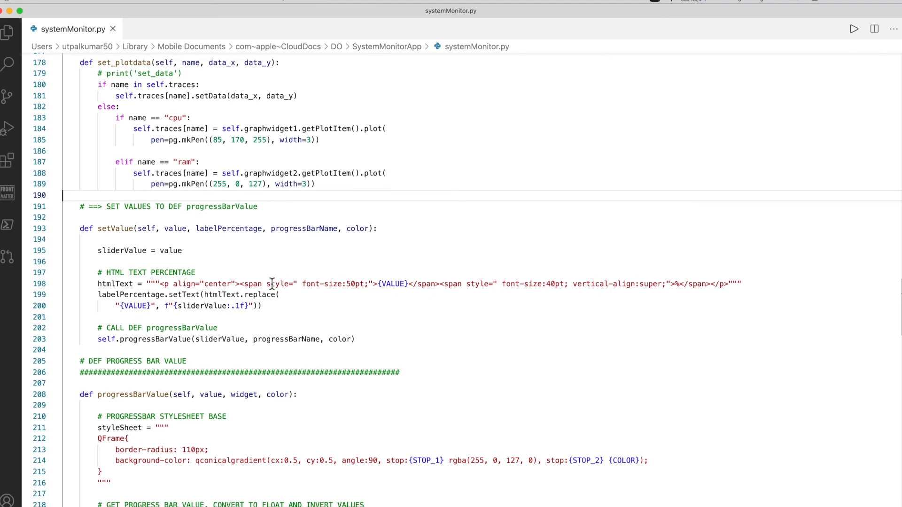
scroll("down", 3)
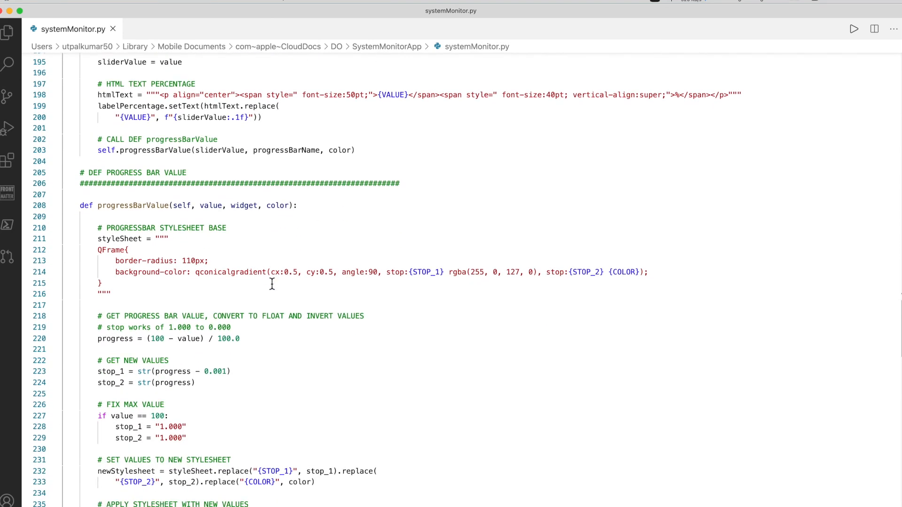
scroll("down", 3)
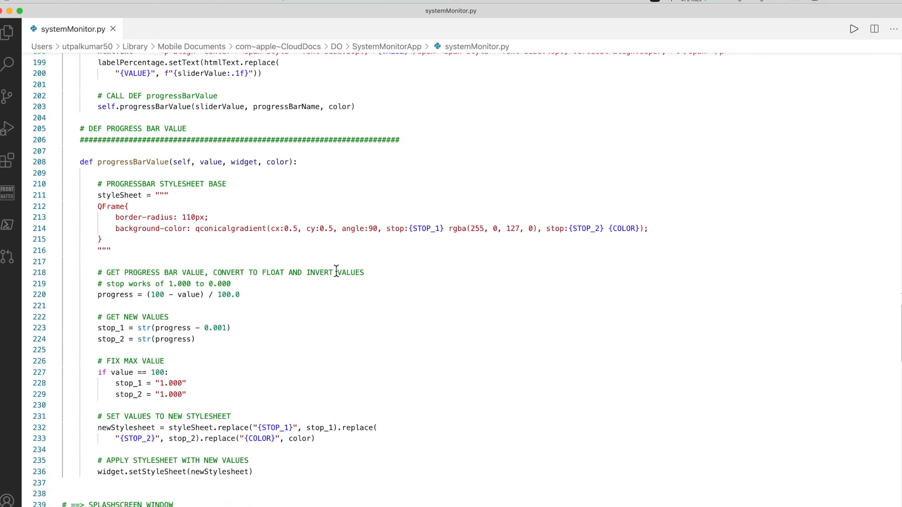